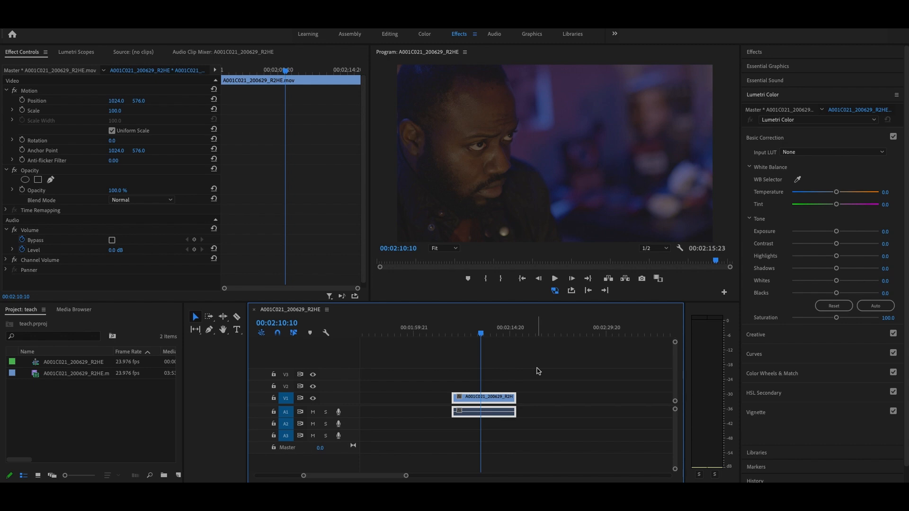
{"action": "mouse_move", "coordinate": [495, 288]}
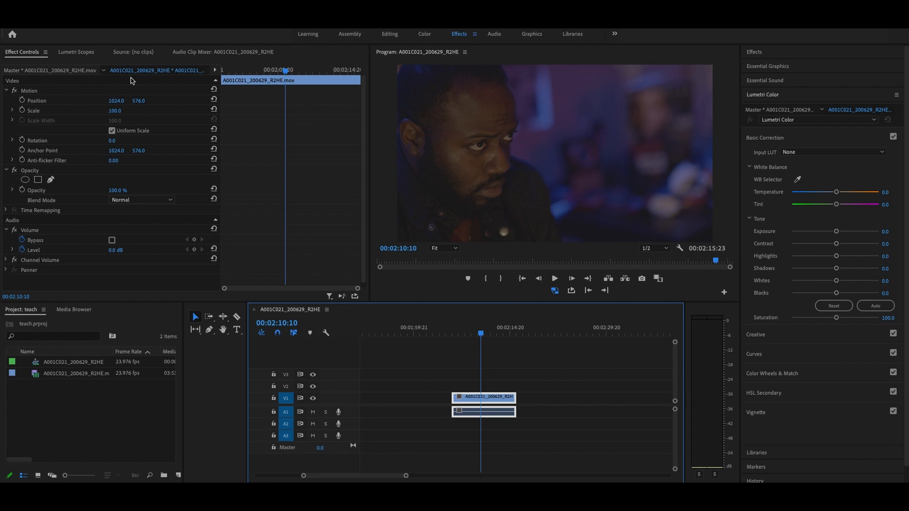
{"action": "mouse_move", "coordinate": [338, 319]}
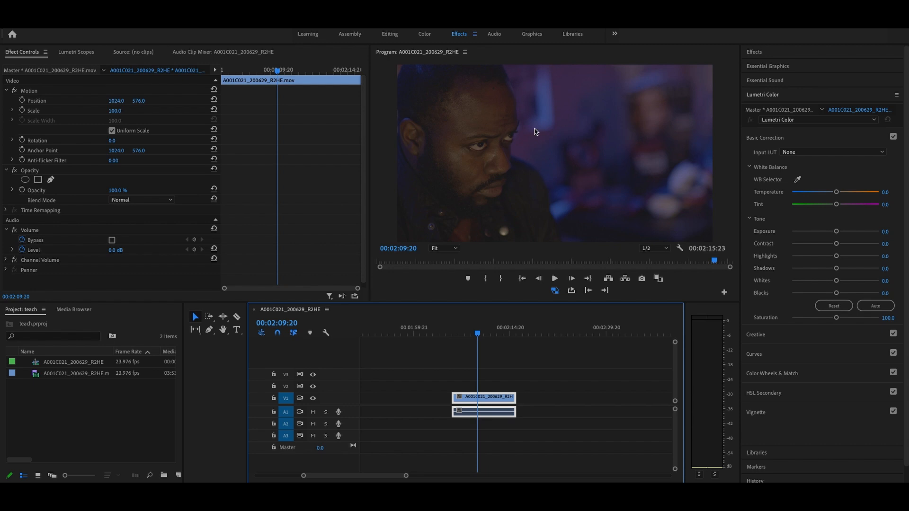
{"action": "mouse_move", "coordinate": [543, 156]}
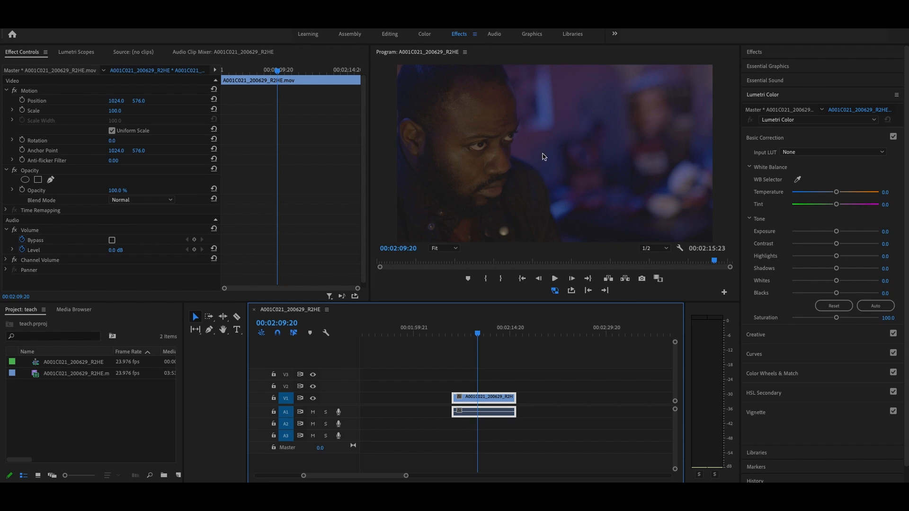
{"action": "mouse_move", "coordinate": [576, 66]}
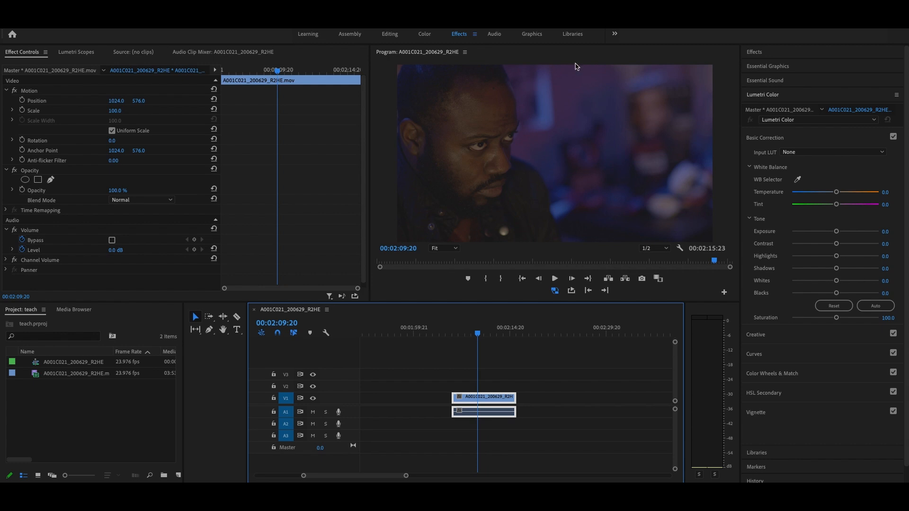
{"action": "mouse_move", "coordinate": [579, 73]}
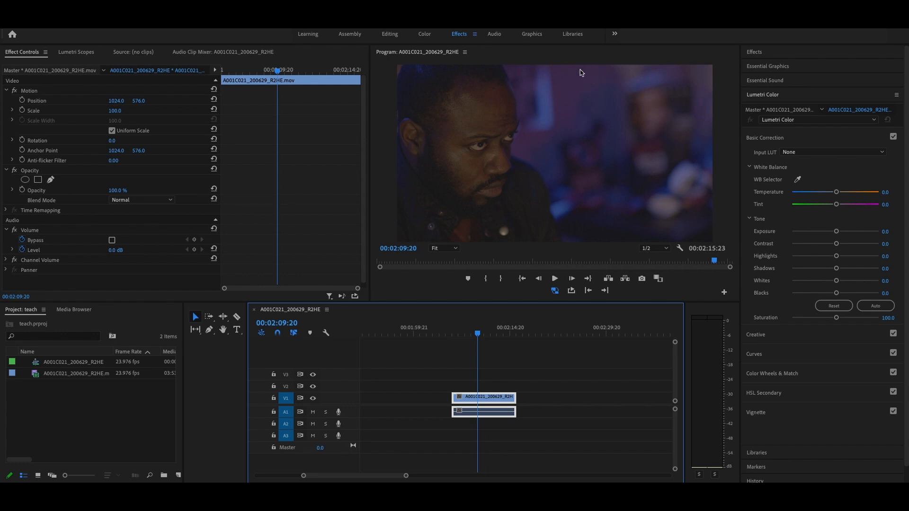
{"action": "mouse_move", "coordinate": [517, 144]}
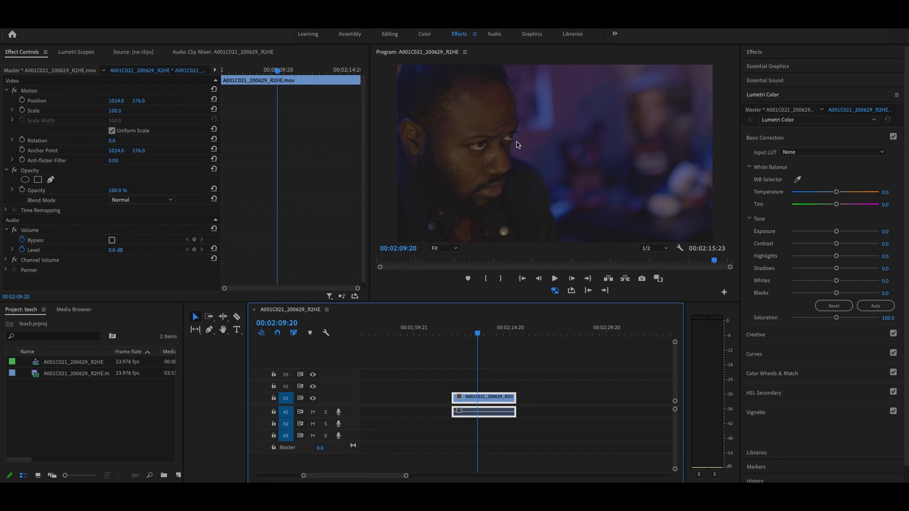
{"action": "mouse_move", "coordinate": [467, 252]}
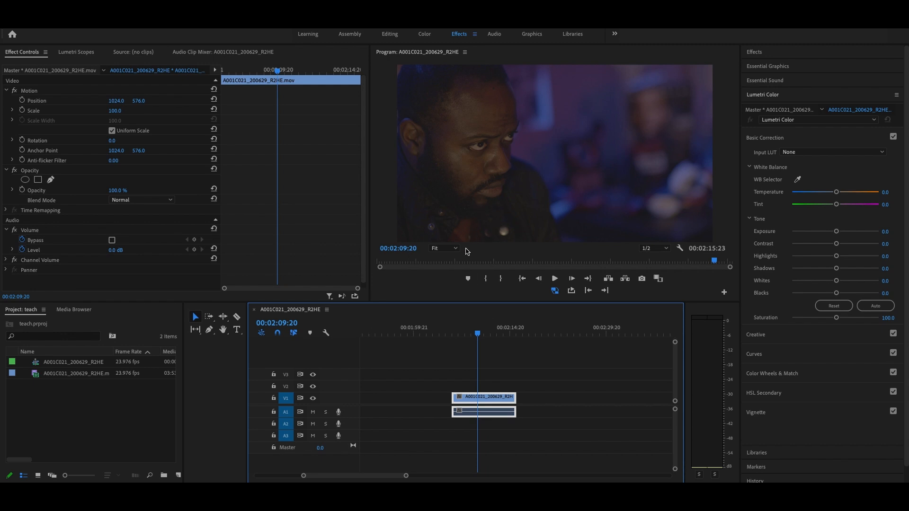
Set the Program Monitor magnification to 100% to zoom in on the shirt button.
{"action": "left_click", "coordinate": [443, 248]}
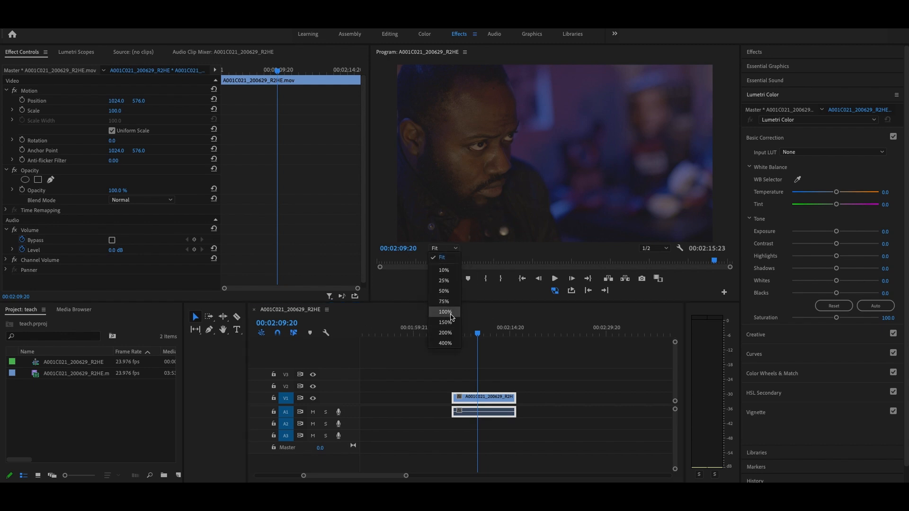
{"action": "left_click", "coordinate": [444, 311]}
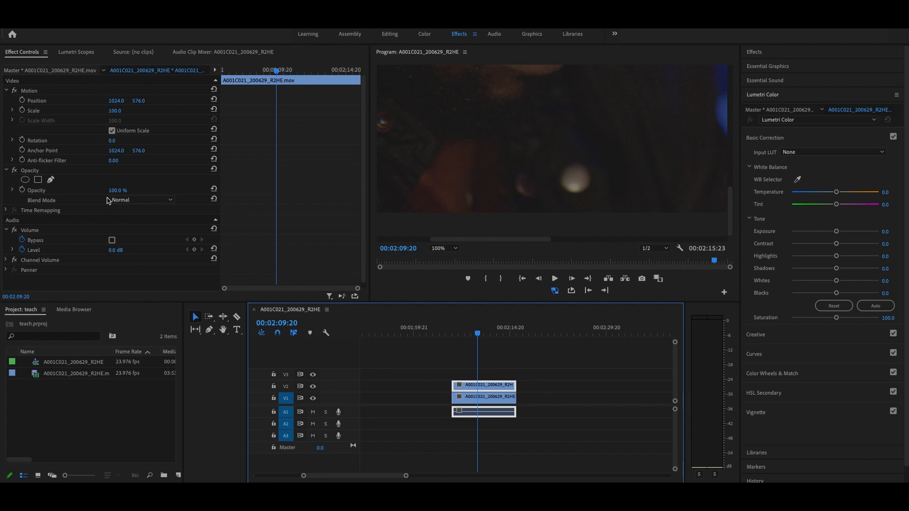
Draw a freehand Mask (1) around the bright button on the upper duplicate clip's Opacity.
{"action": "left_click", "coordinate": [50, 180]}
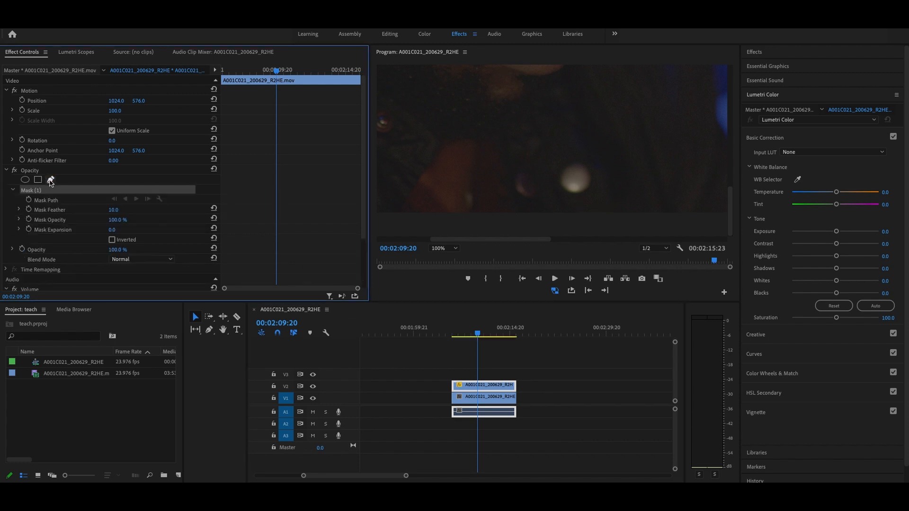
{"action": "mouse_move", "coordinate": [566, 163]}
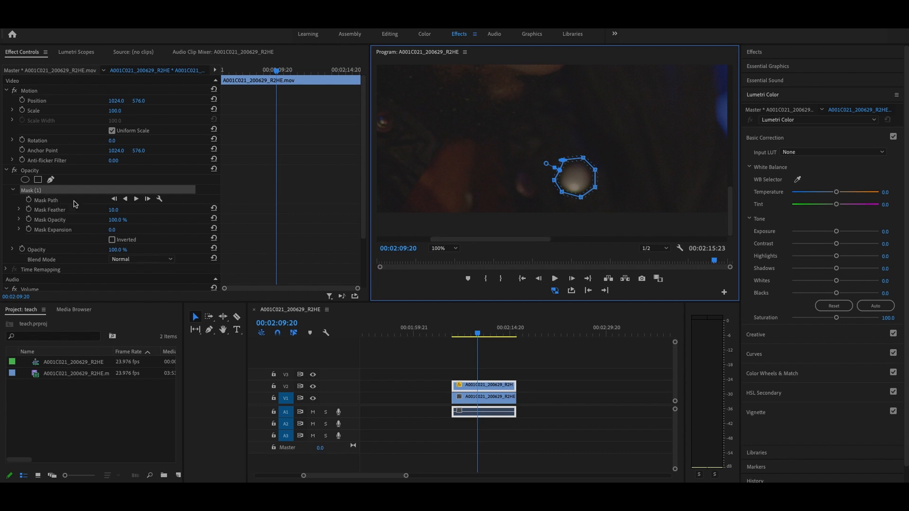
{"action": "mouse_move", "coordinate": [147, 199]}
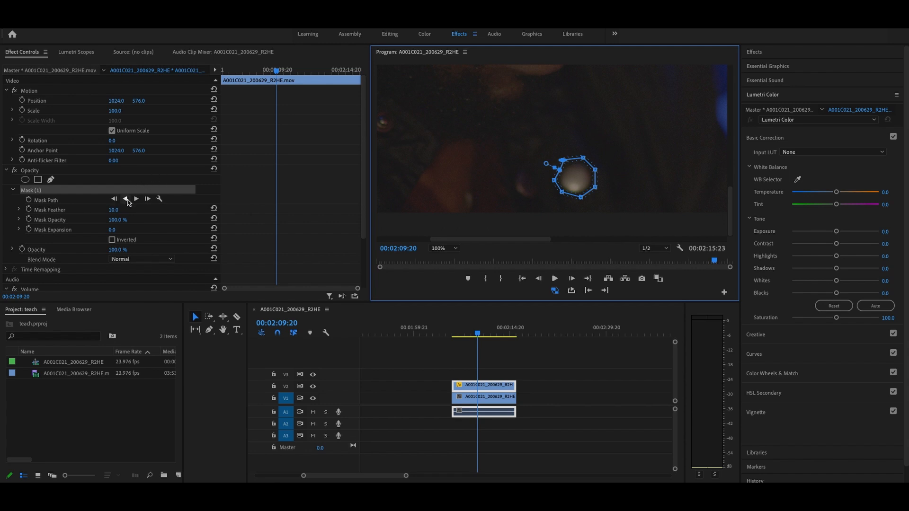
{"action": "mouse_move", "coordinate": [135, 200]}
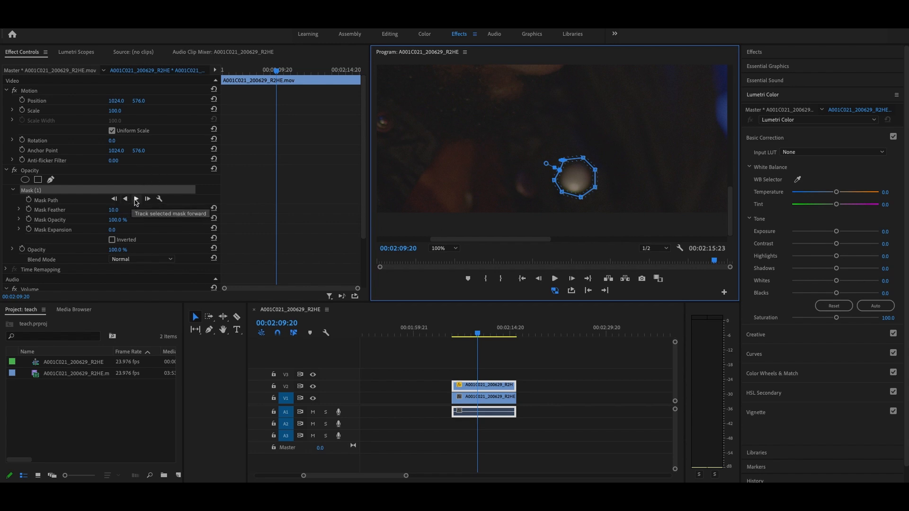
{"action": "mouse_move", "coordinate": [115, 200]}
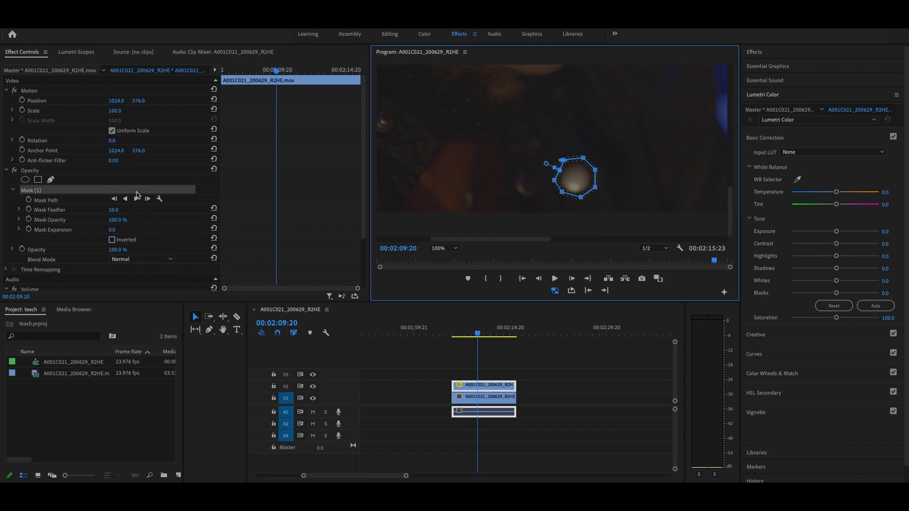
{"action": "mouse_move", "coordinate": [148, 199]}
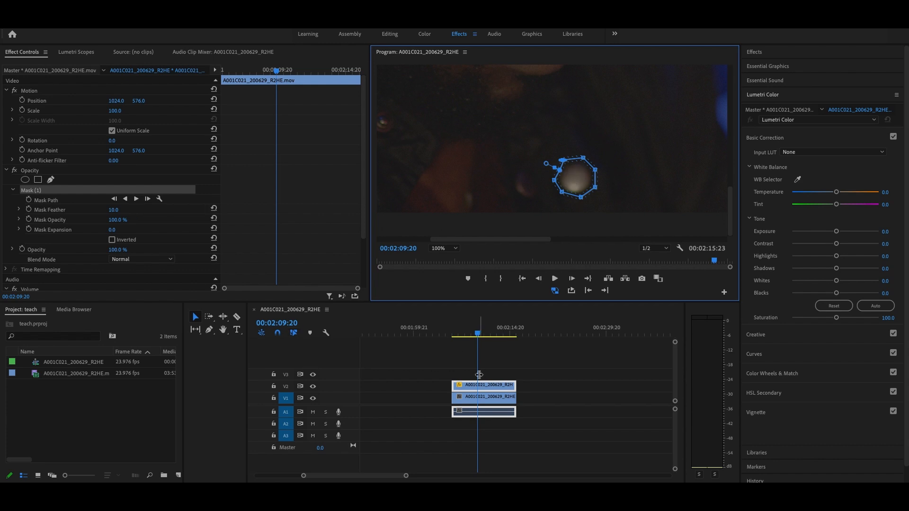
{"action": "mouse_move", "coordinate": [565, 319]}
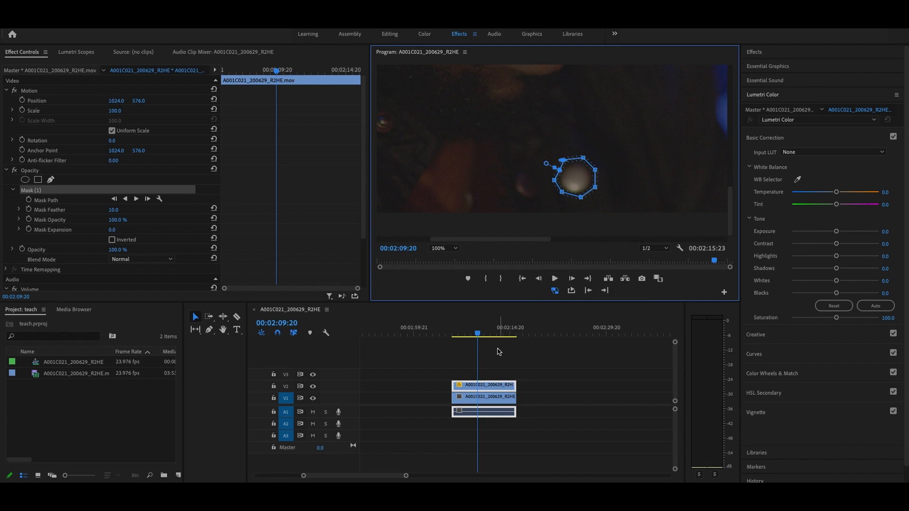
{"action": "mouse_move", "coordinate": [231, 267]}
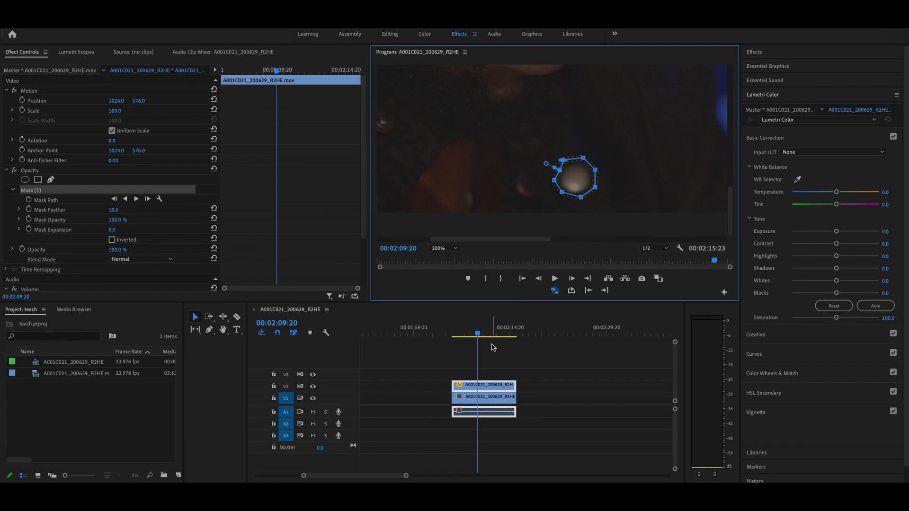
Run 'Track selected mask backward' on Mask (1) so its path keyframes follow the button.
{"action": "left_click", "coordinate": [135, 199]}
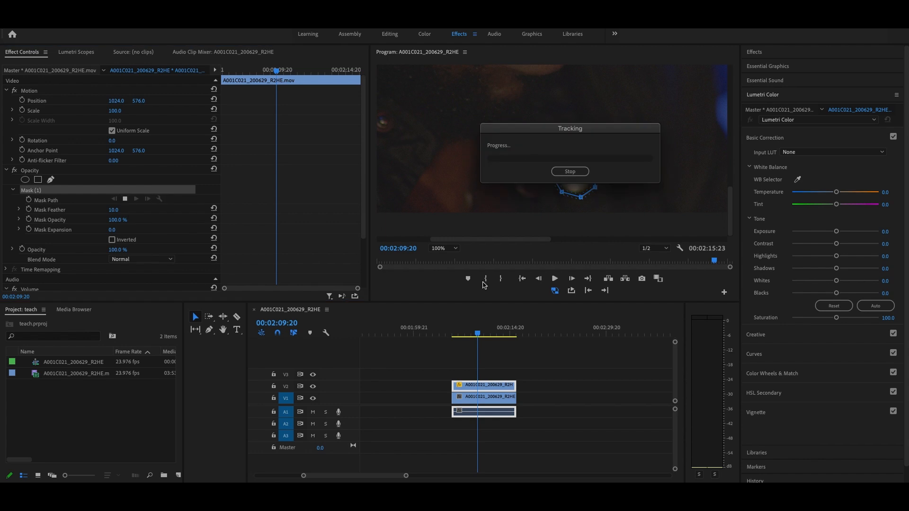
{"action": "left_click", "coordinate": [568, 171]}
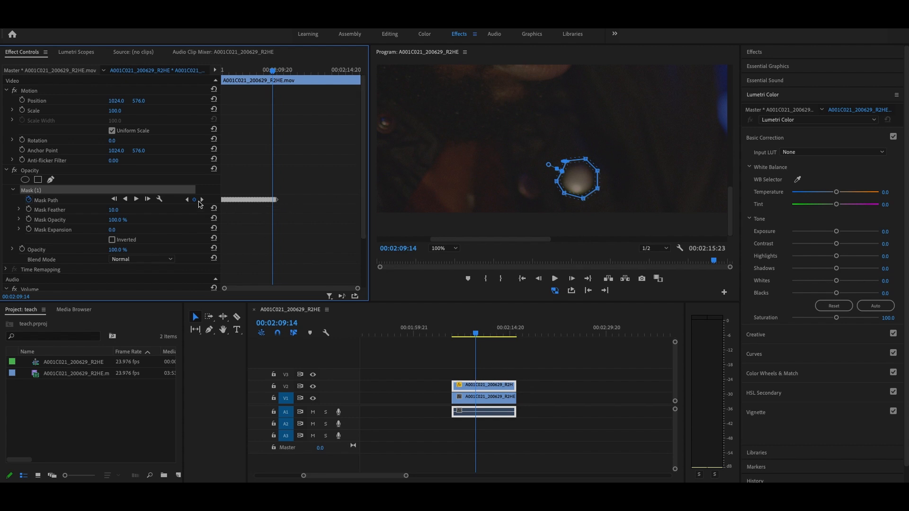
{"action": "mouse_move", "coordinate": [136, 198]}
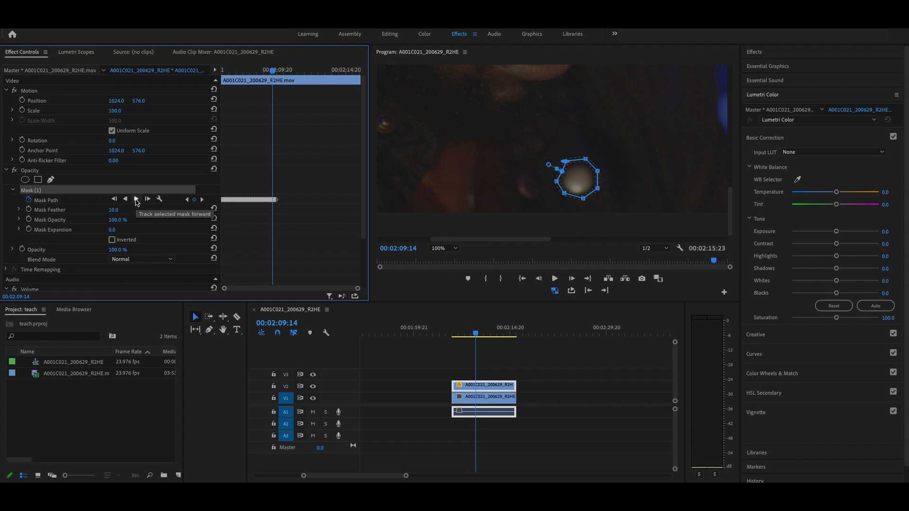
Run 'Track selected mask forward' on Mask (1), then scrub the timeline to verify the tracking.
{"action": "left_click", "coordinate": [136, 199]}
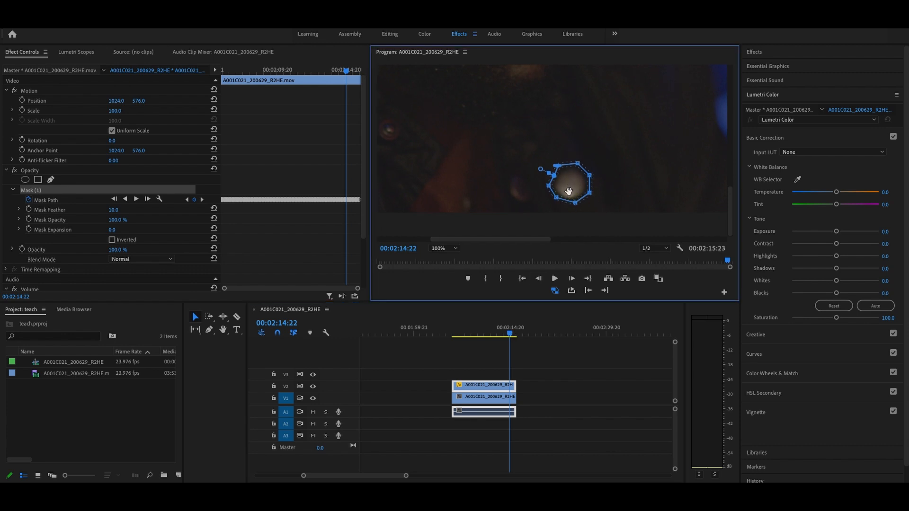
{"action": "left_click_drag", "start_coordinate": [509, 334], "coordinate": [474, 334]}
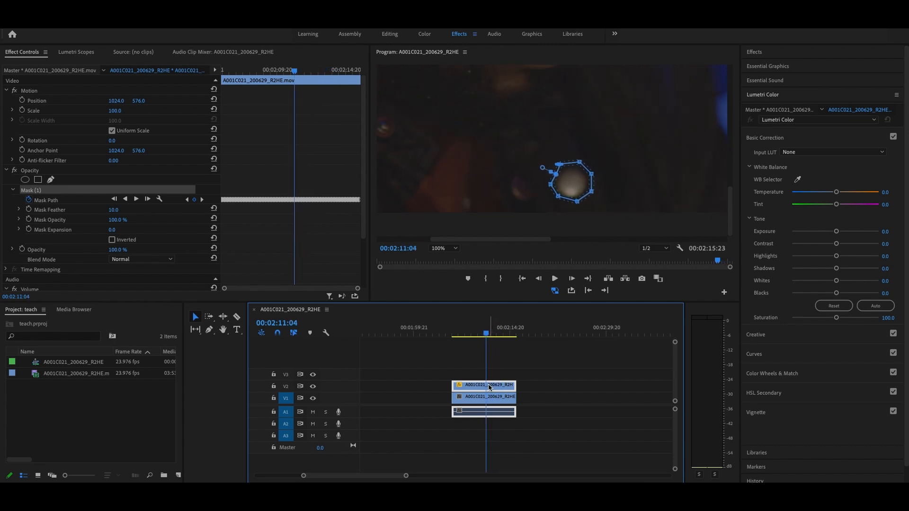
{"action": "mouse_move", "coordinate": [99, 176]}
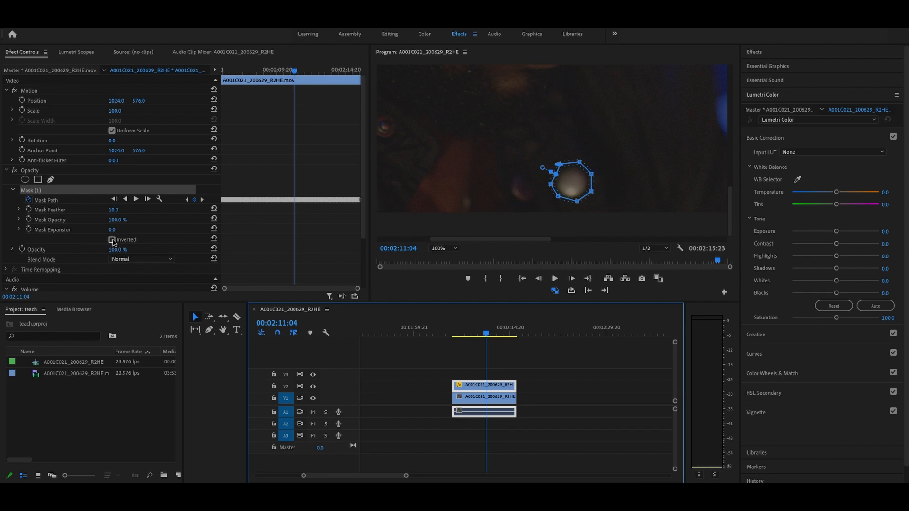
Enable Inverted on Mask (1) so the mask excludes the button area.
{"action": "left_click", "coordinate": [112, 240]}
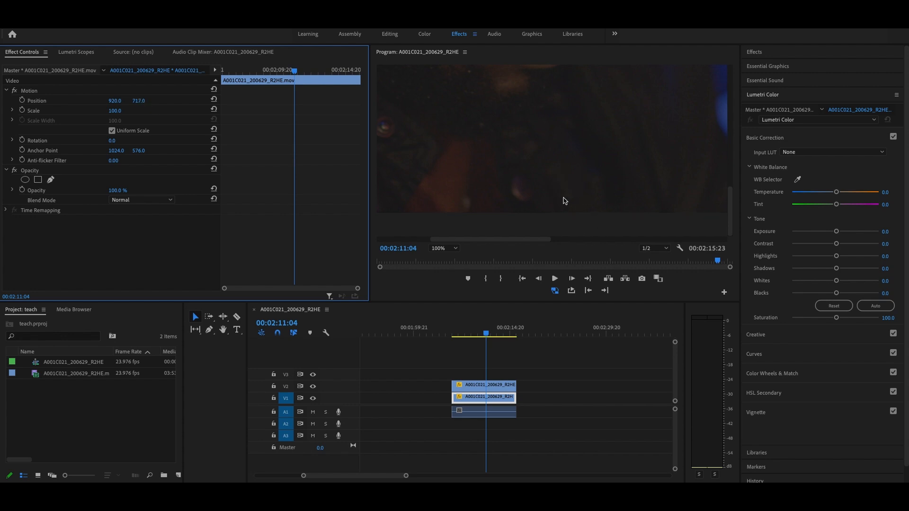
{"action": "mouse_move", "coordinate": [563, 215]}
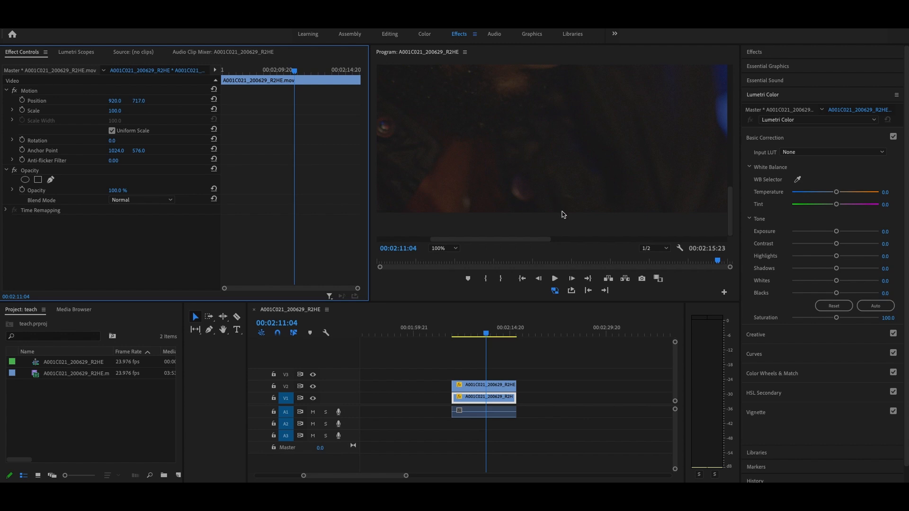
{"action": "mouse_move", "coordinate": [567, 202]}
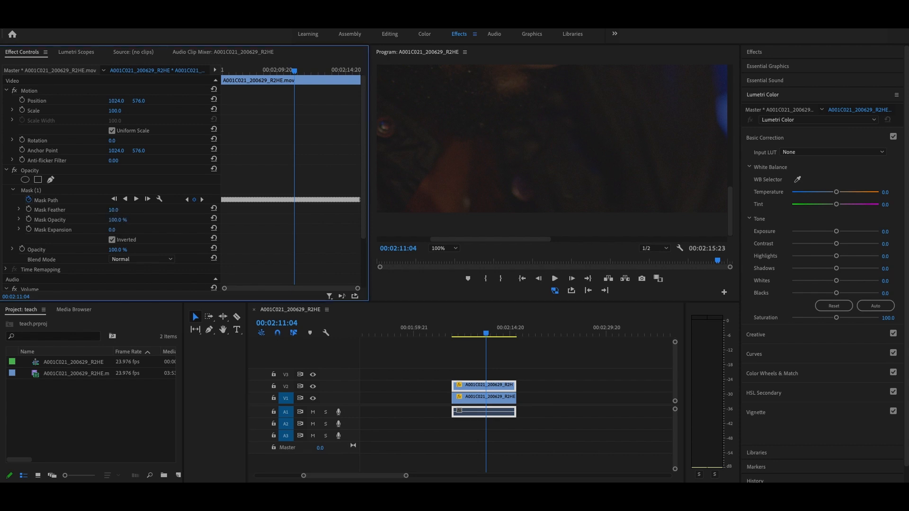
Enter the Mask Feather and Expansion values for the inverted Mask (1) on the upper clip.
{"action": "type", "text": "35.0"}
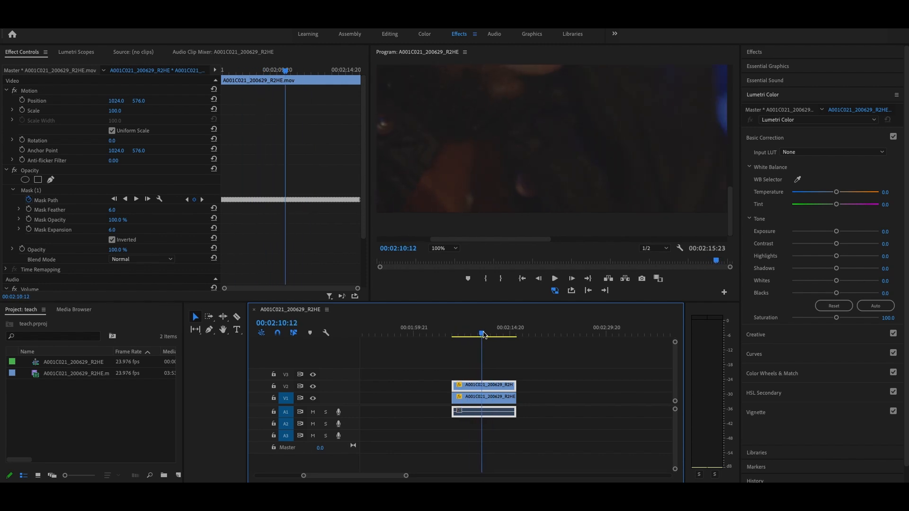
{"action": "left_click", "coordinate": [444, 247]}
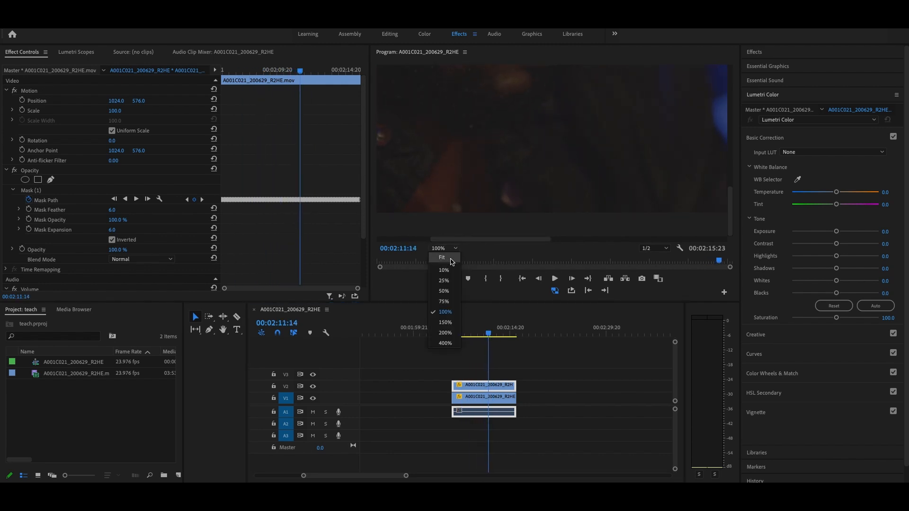
Return the Program Monitor to Fit and scrub from an earlier point to review the button removal.
{"action": "left_click", "coordinate": [442, 258]}
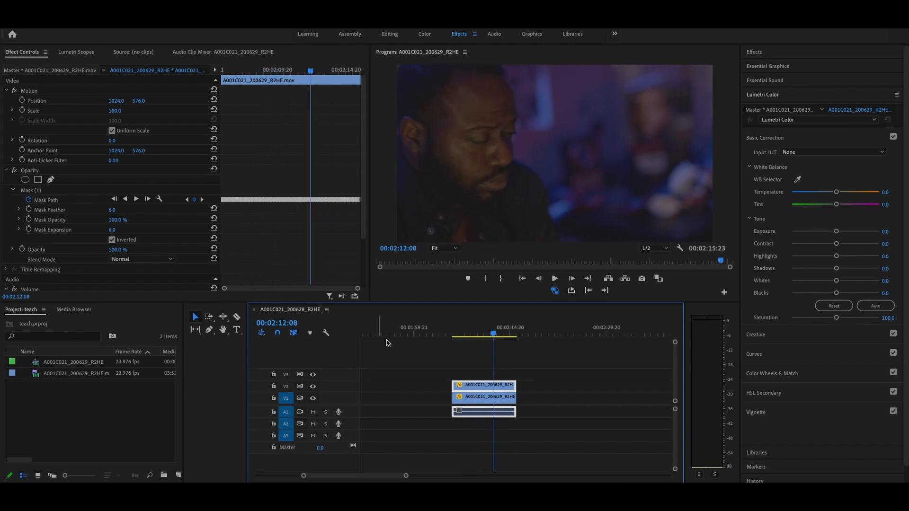
{"action": "left_click", "coordinate": [466, 336]}
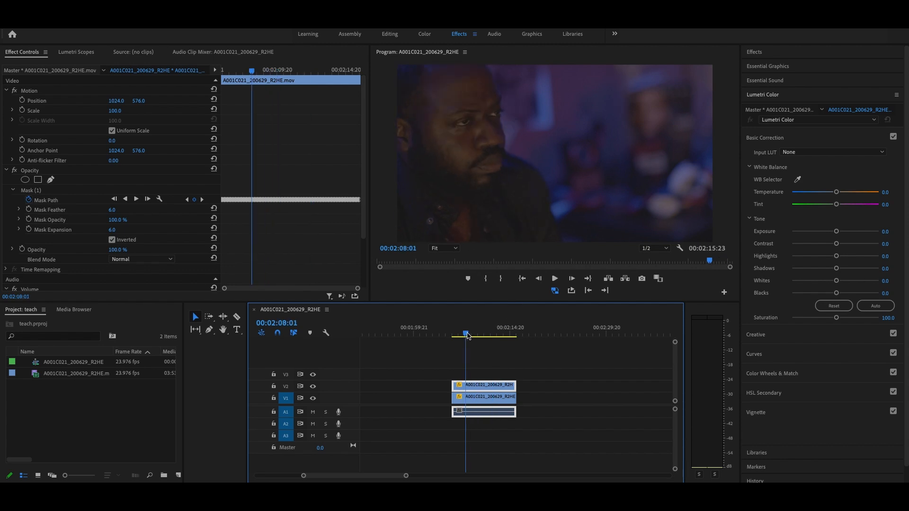
{"action": "left_click_drag", "start_coordinate": [466, 336], "coordinate": [486, 336]}
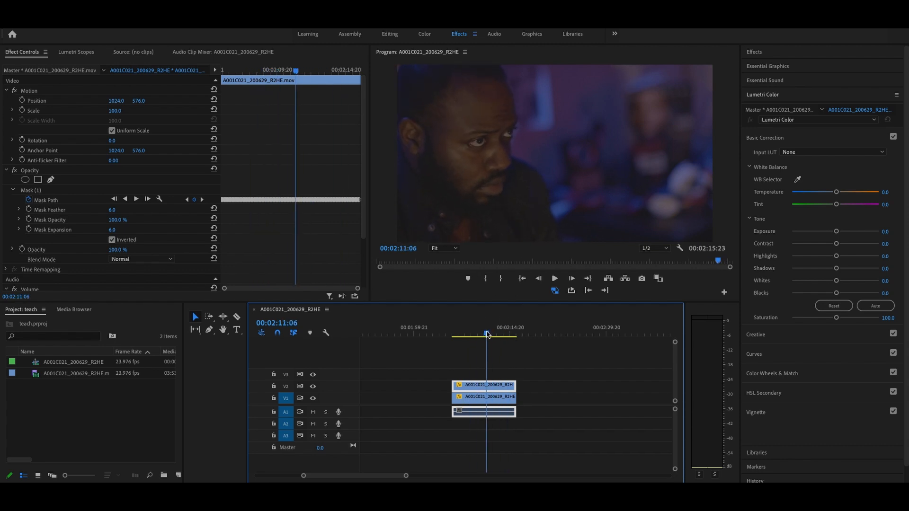